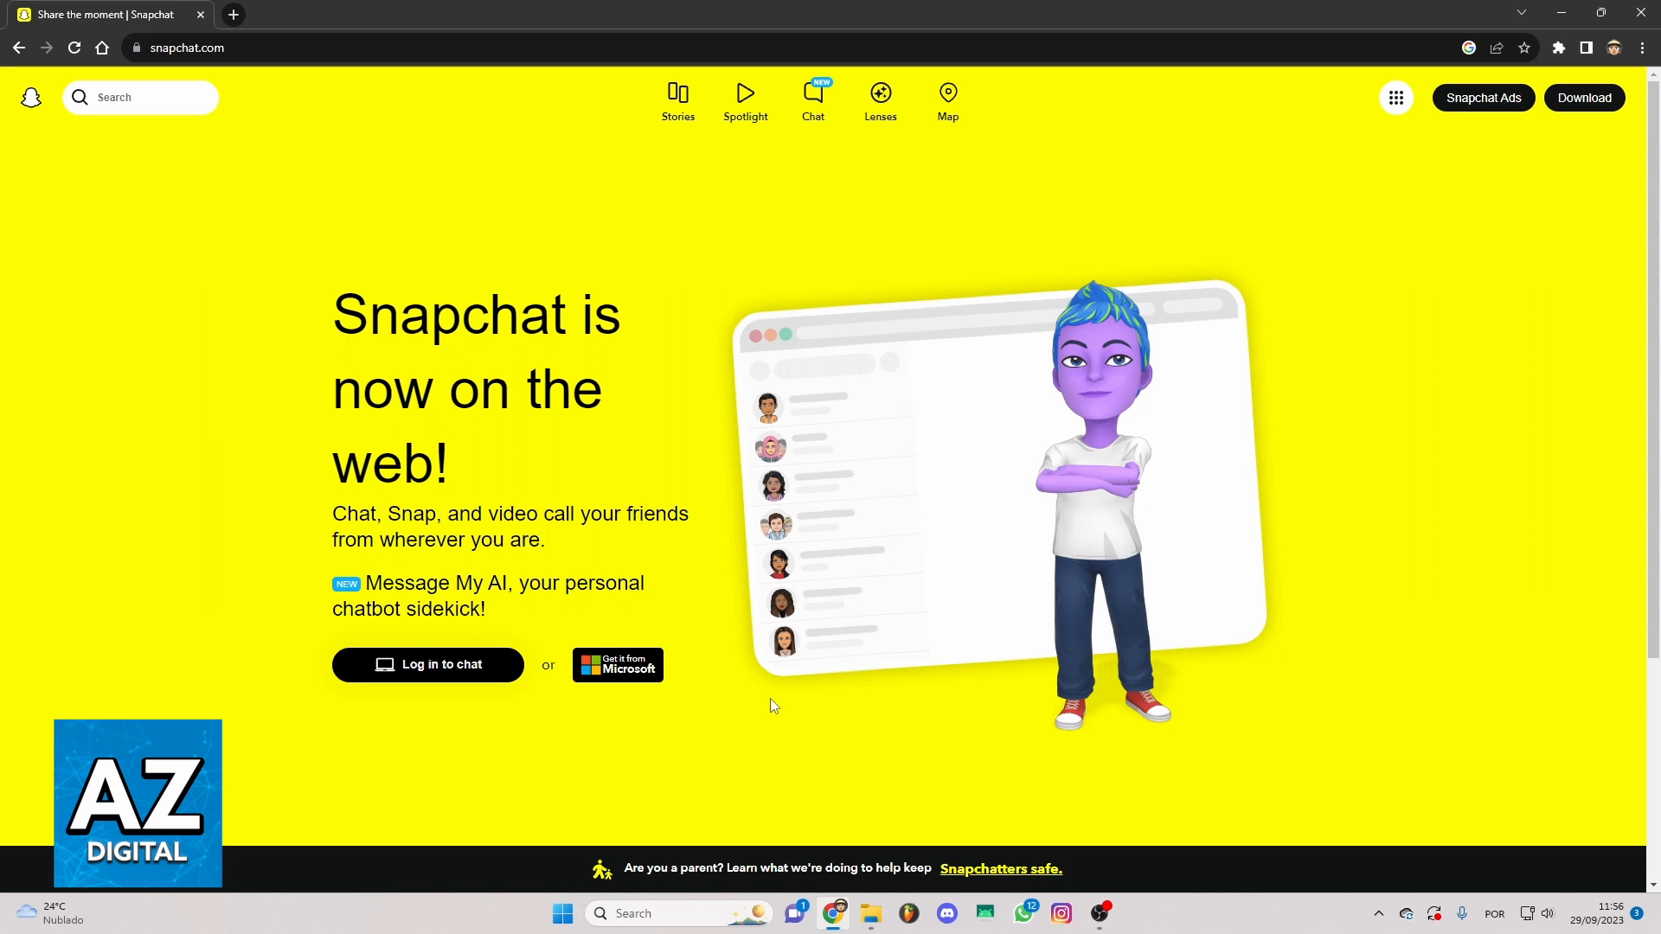
mouse_move(673, 311)
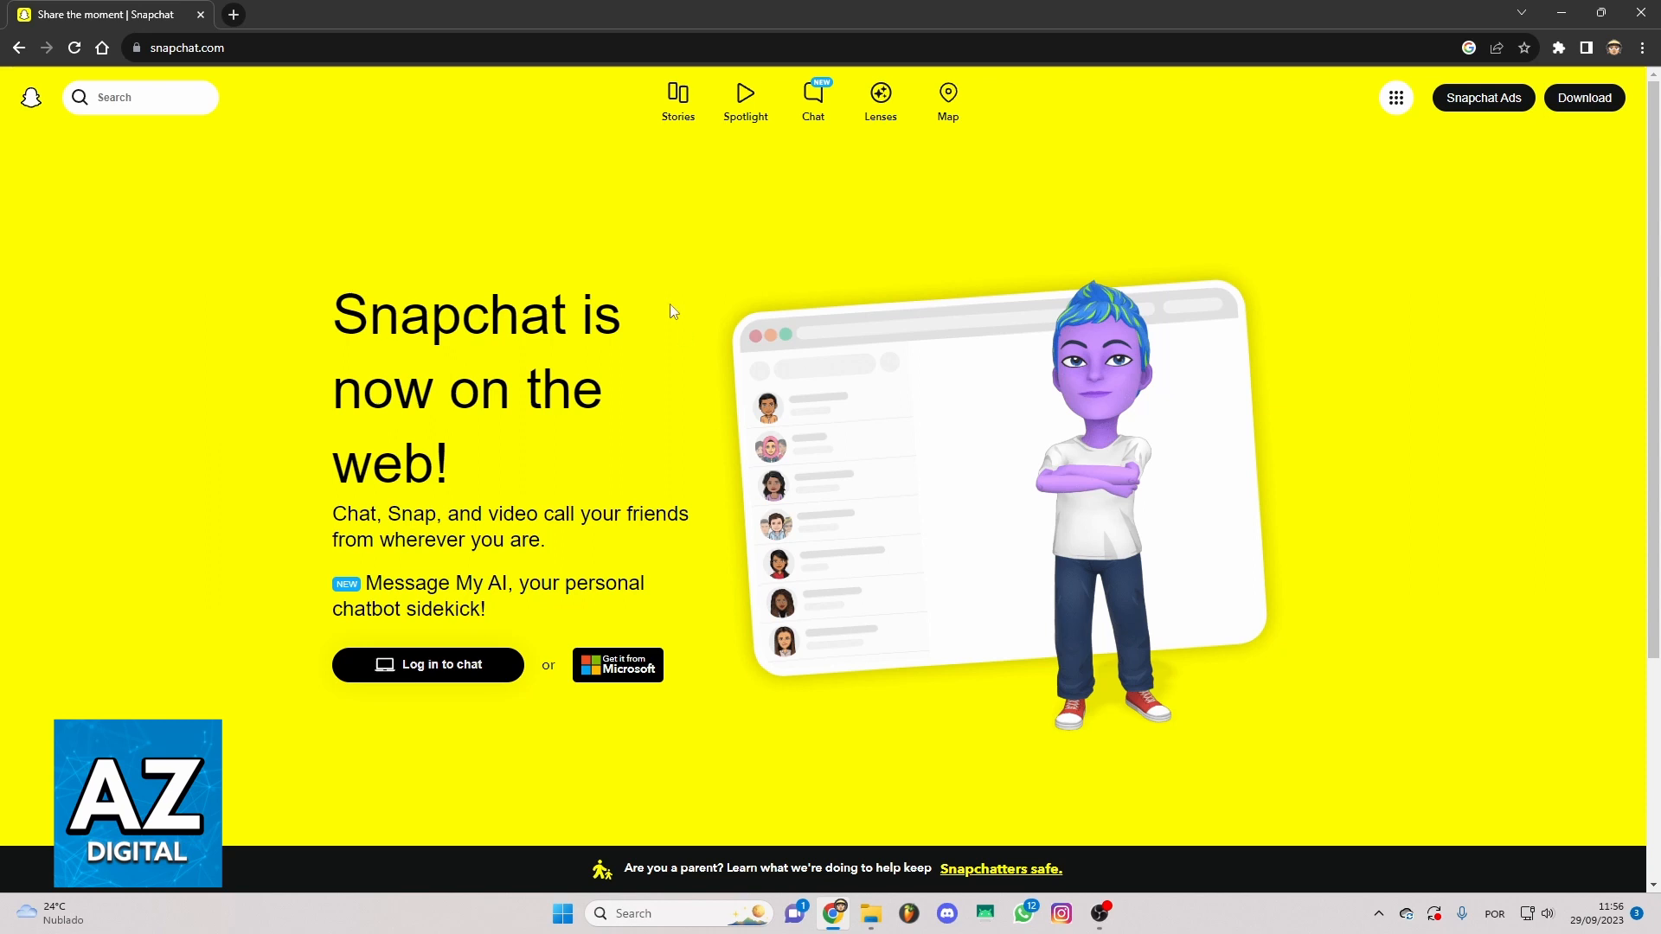
mouse_move(559, 179)
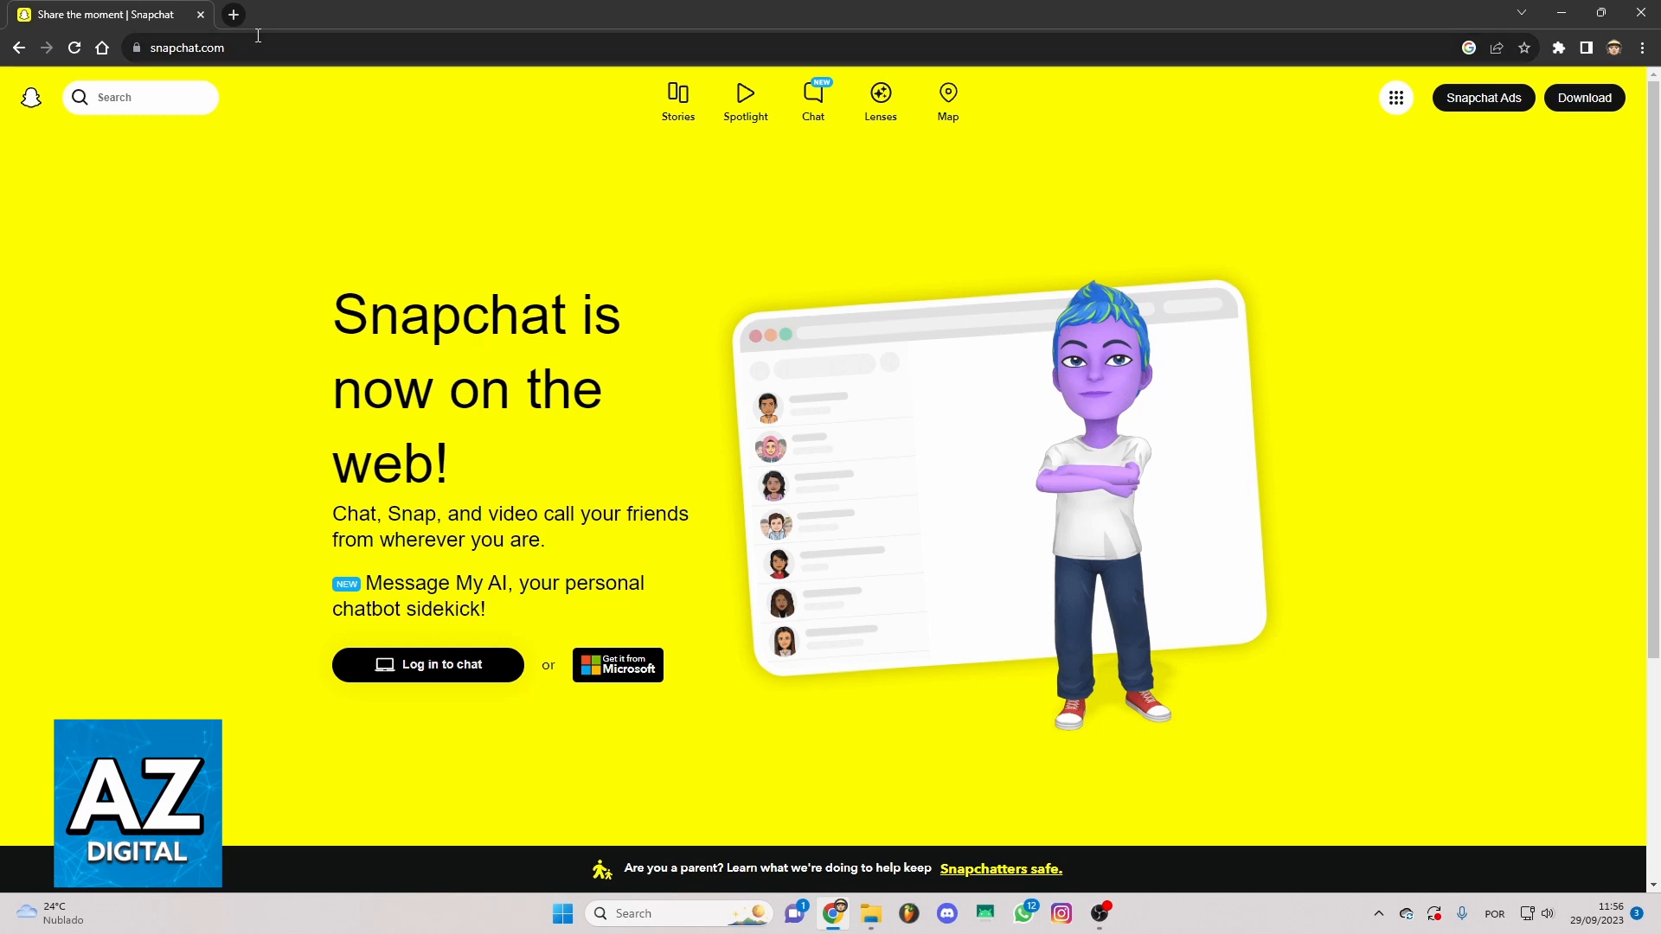
mouse_move(649, 257)
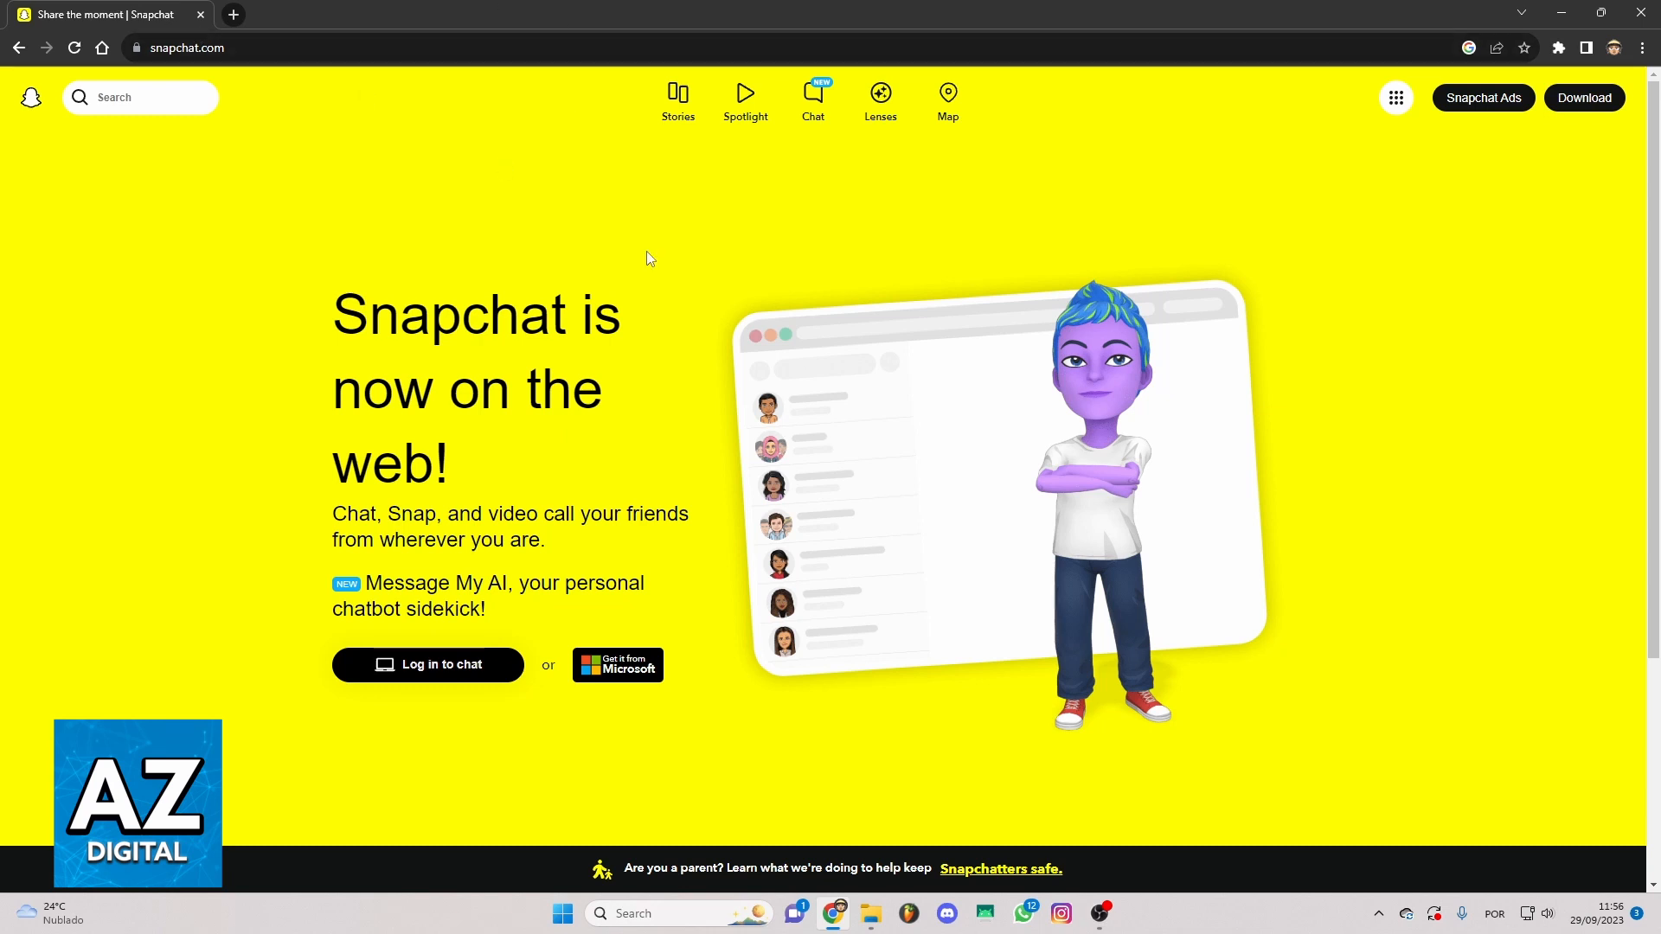
mouse_move(727, 304)
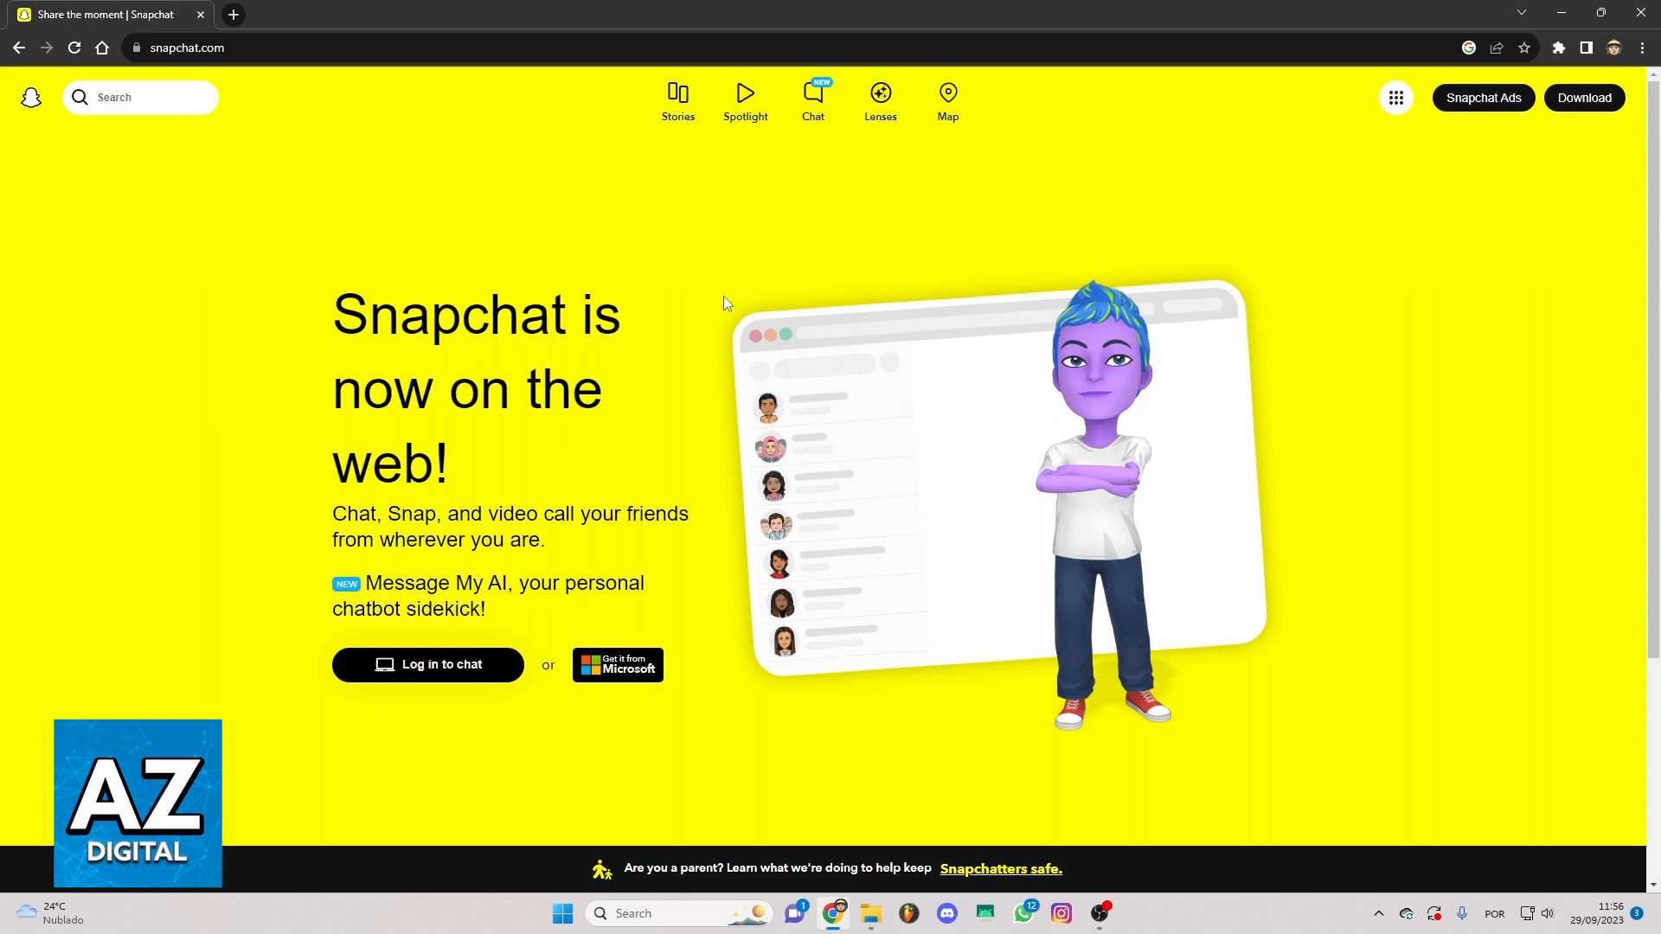
mouse_move(857, 144)
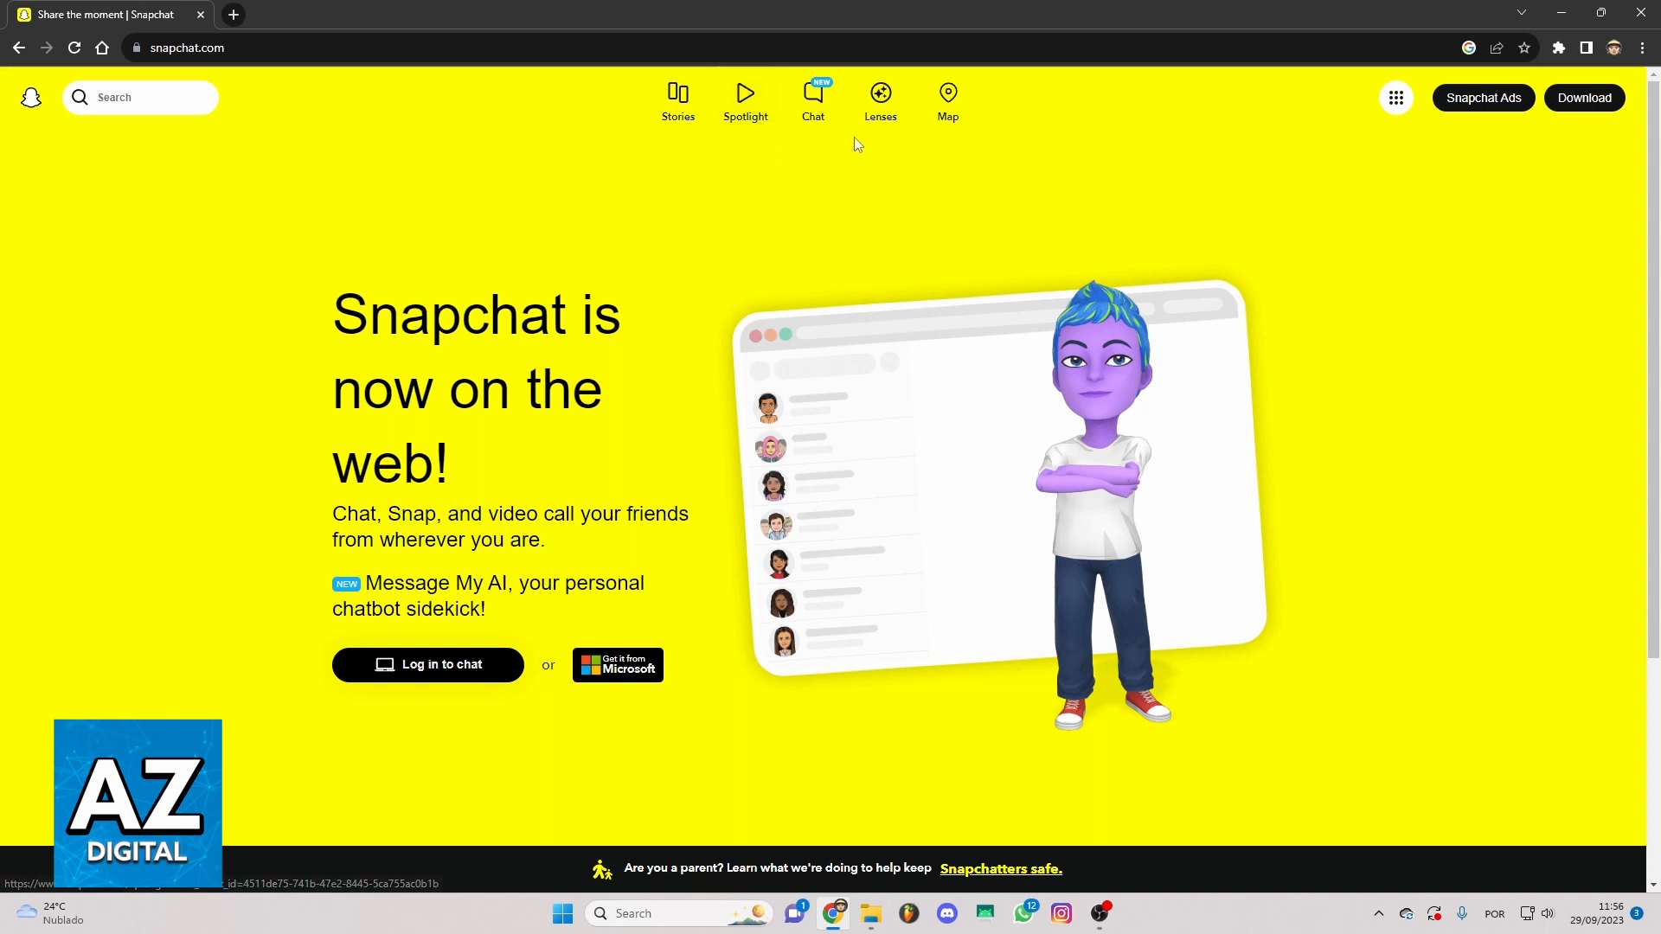
mouse_move(967, 220)
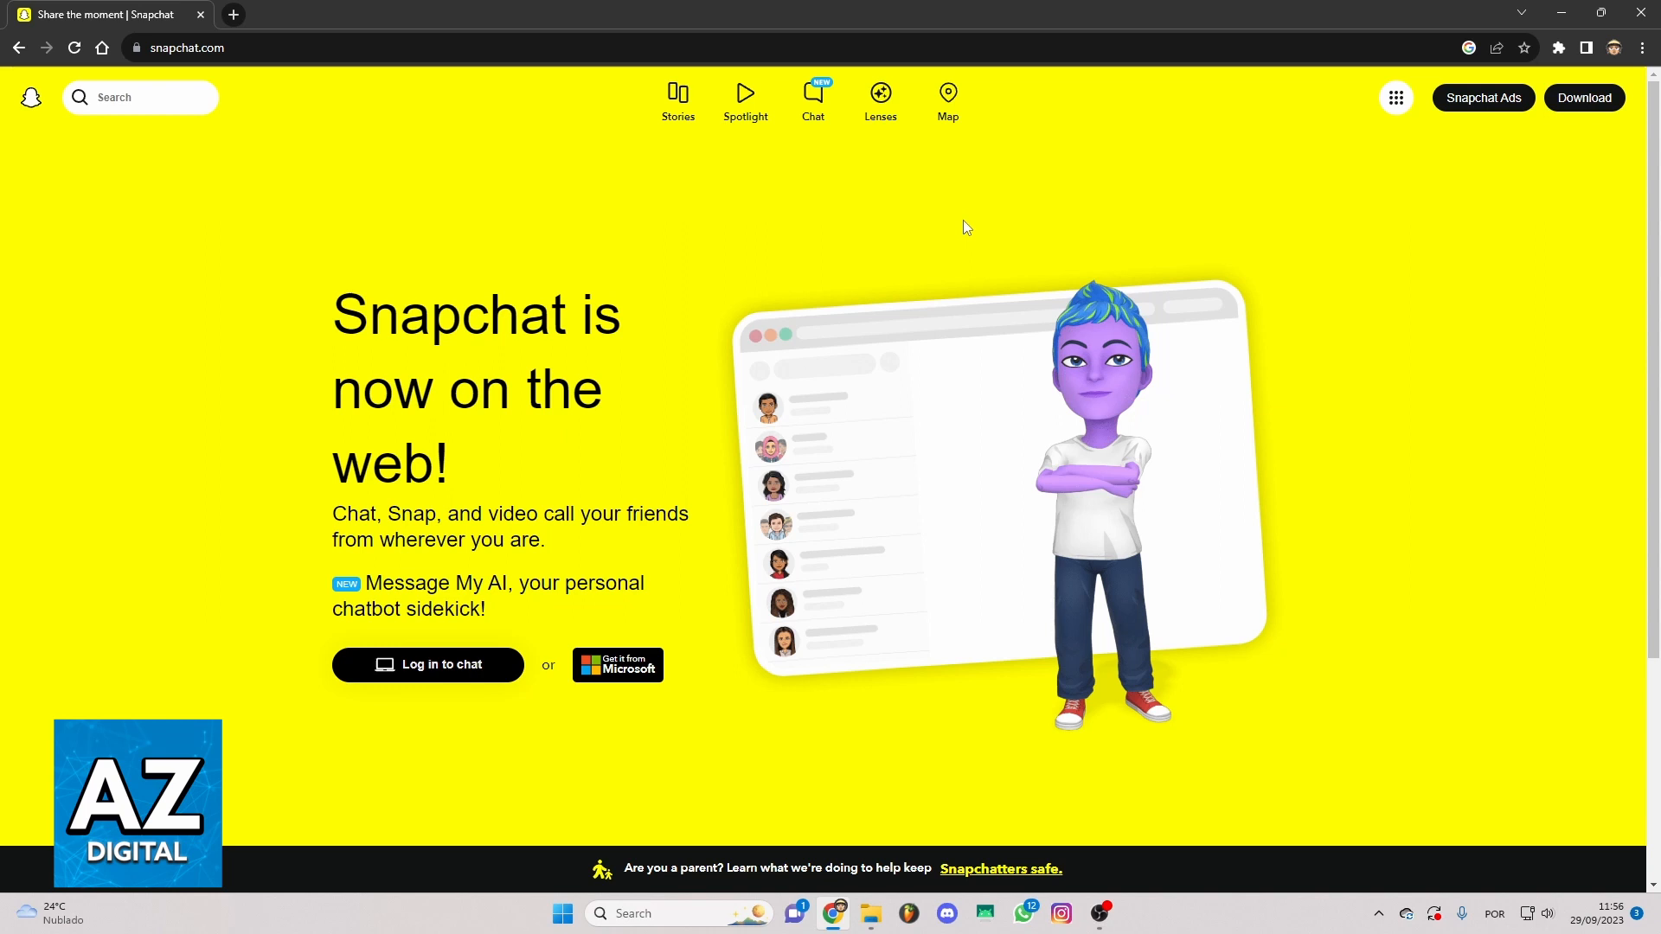
mouse_move(519, 231)
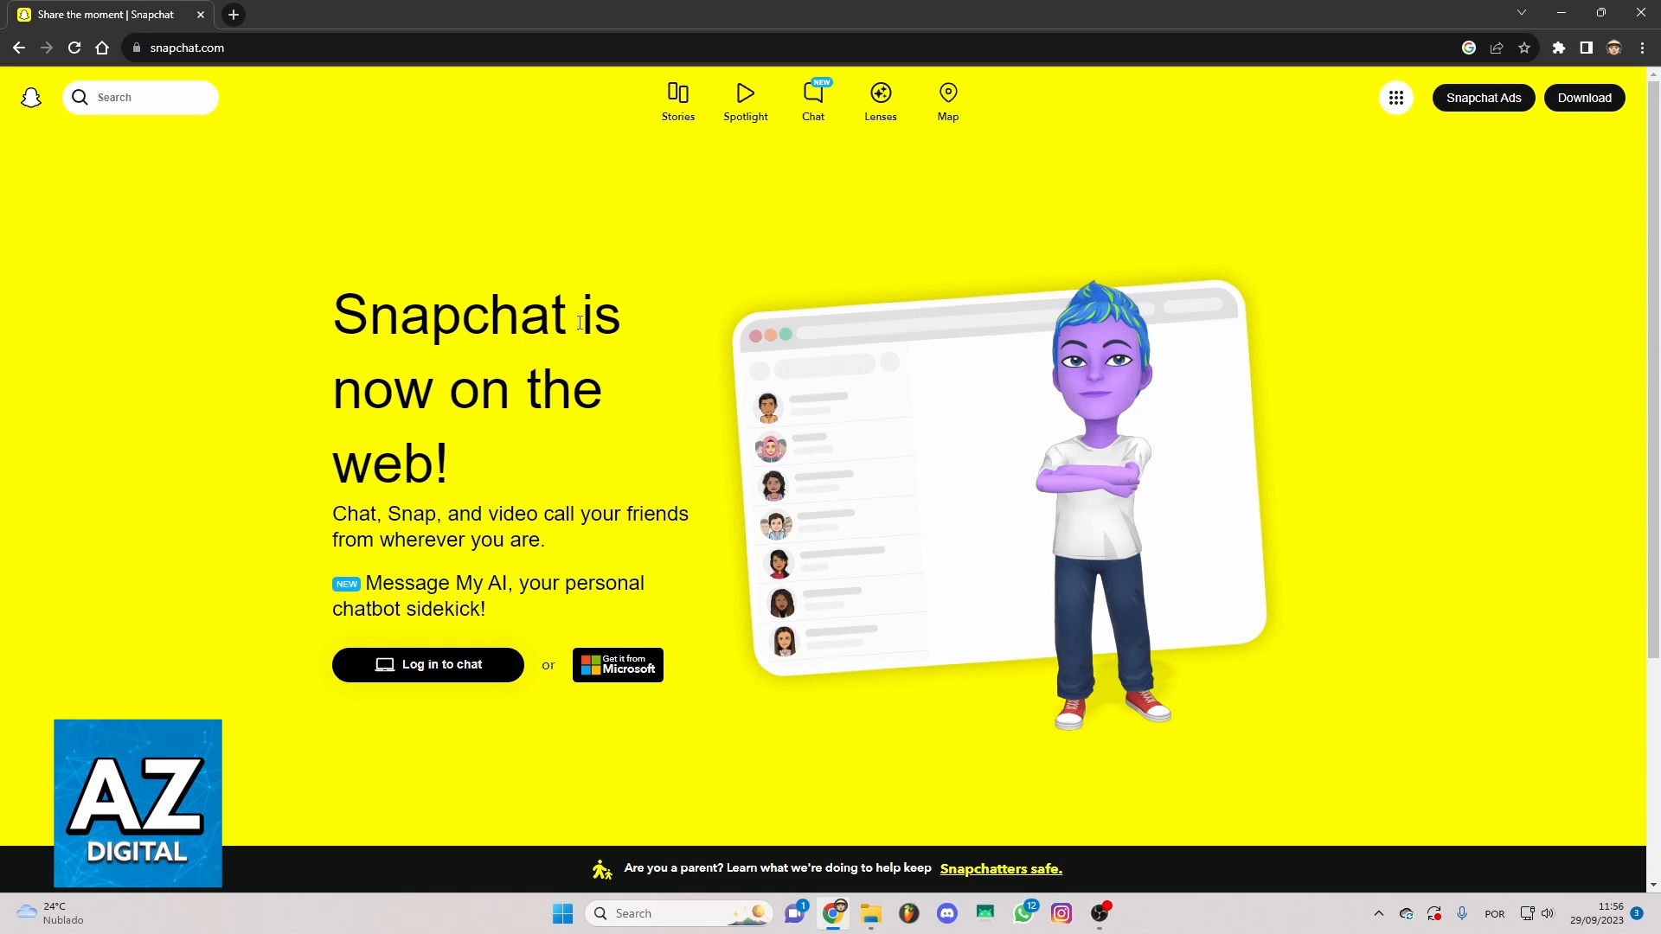
mouse_move(522, 386)
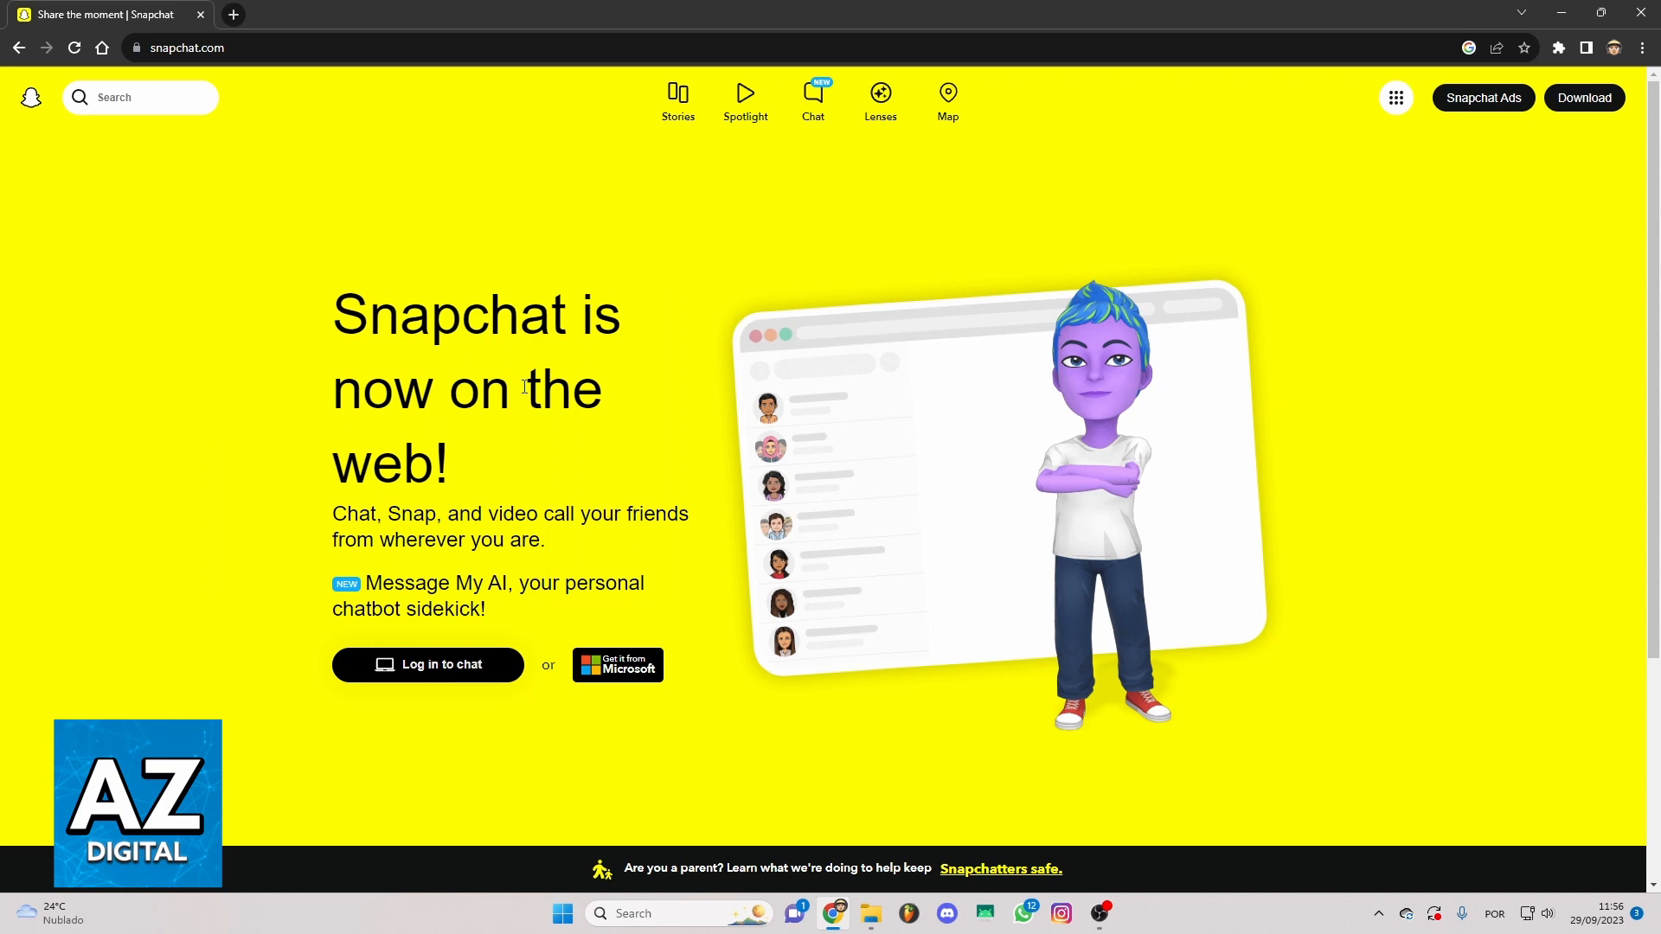